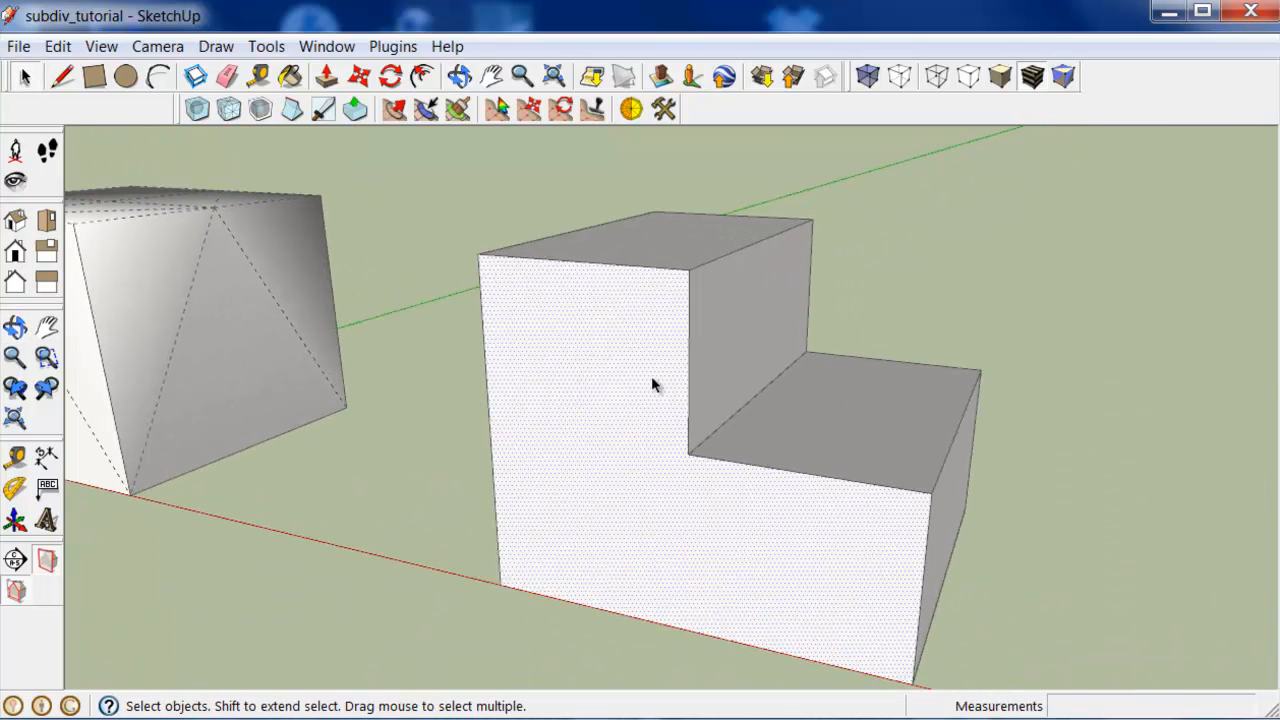
mouse_move(197, 133)
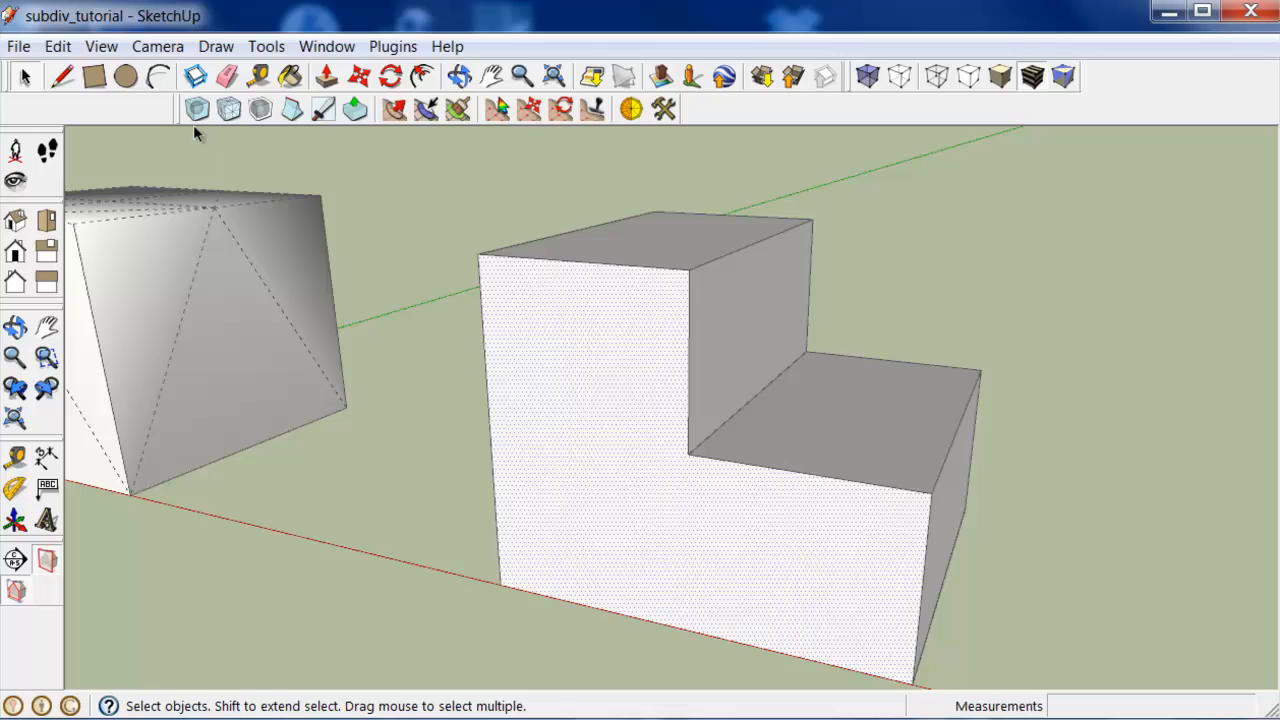
- Apply Subdivide to the selected faces of the L-shaped step block
click(228, 109)
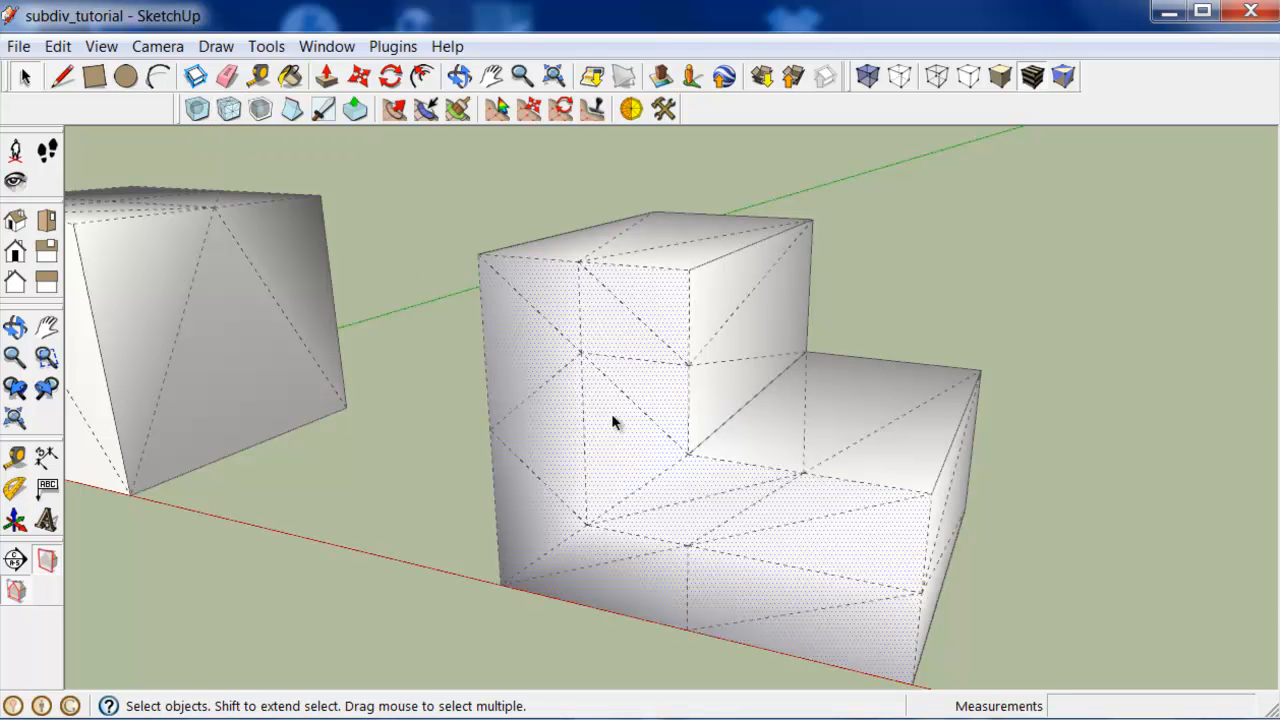
mouse_move(575, 330)
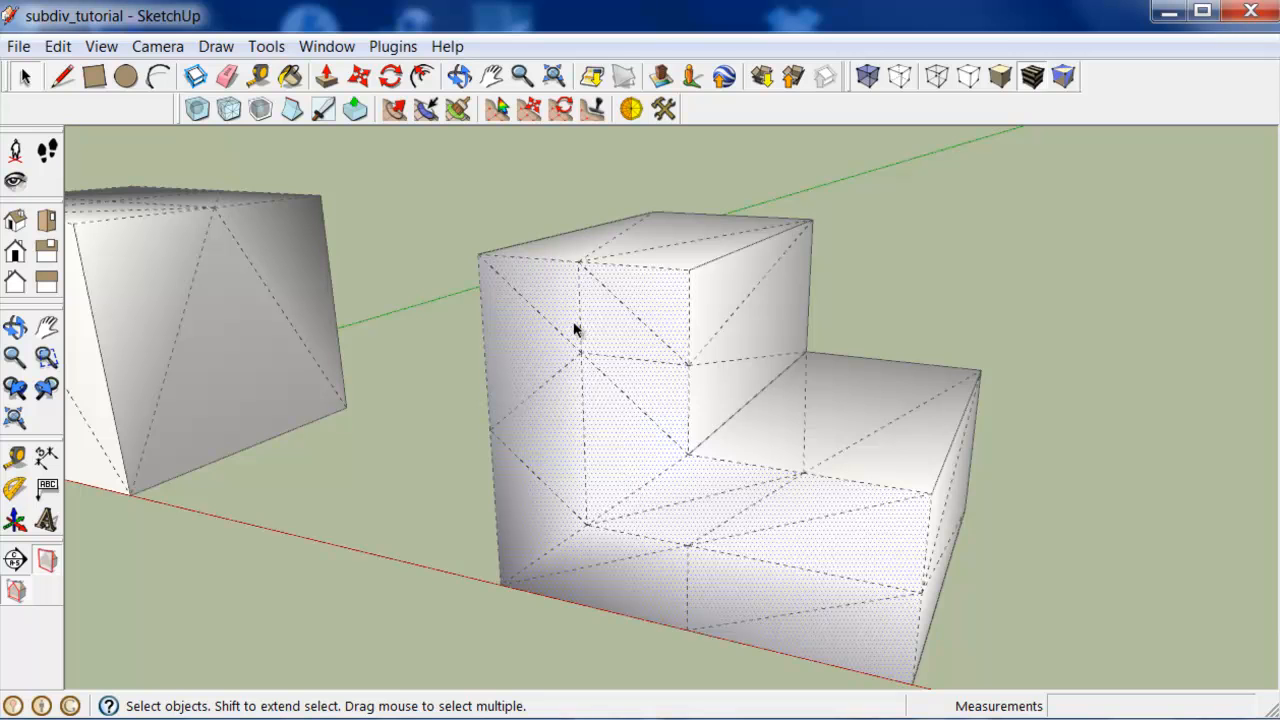
mouse_move(595, 362)
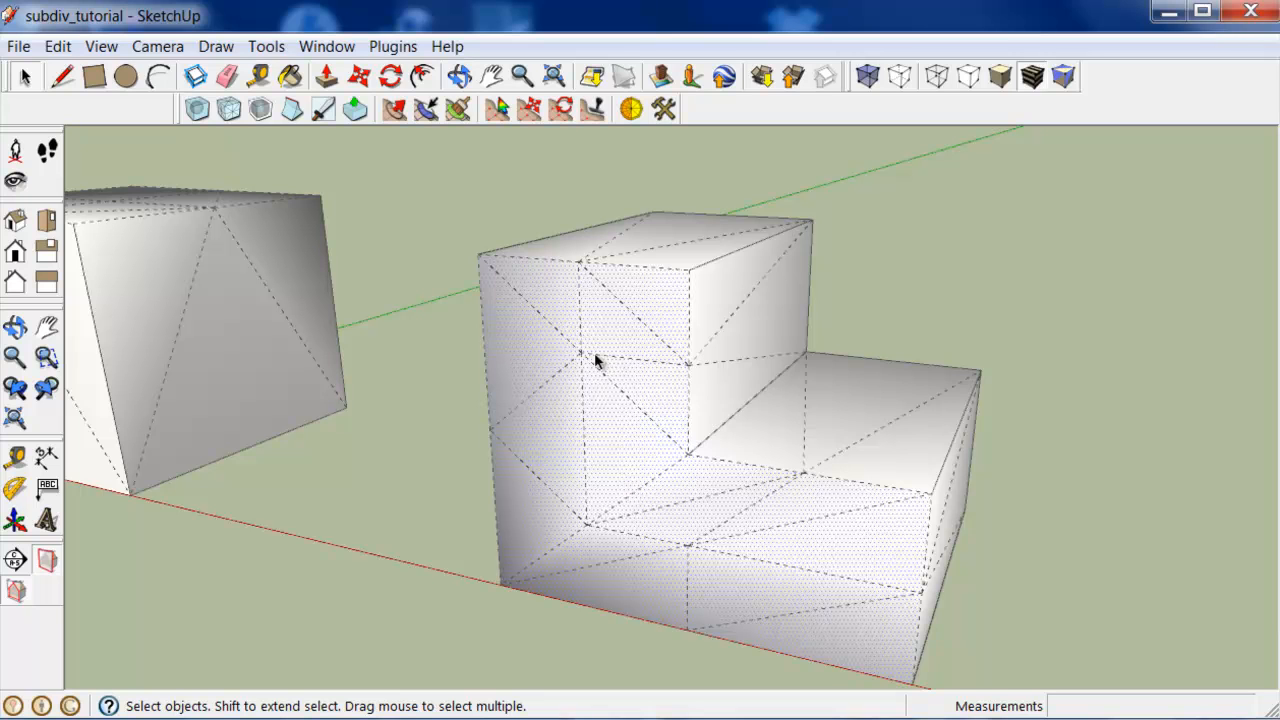
mouse_move(618, 418)
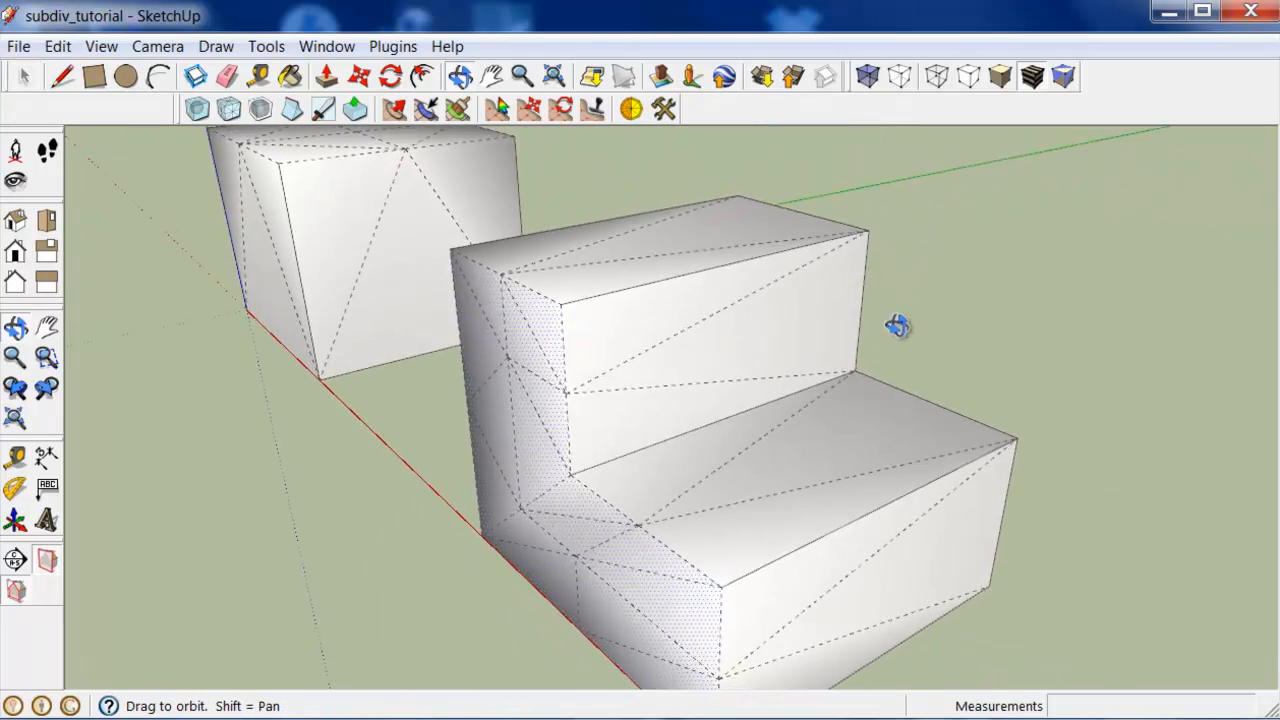
- Orbit around the step blocks to inspect them head-on and from angled views
drag(898, 325, 533, 318)
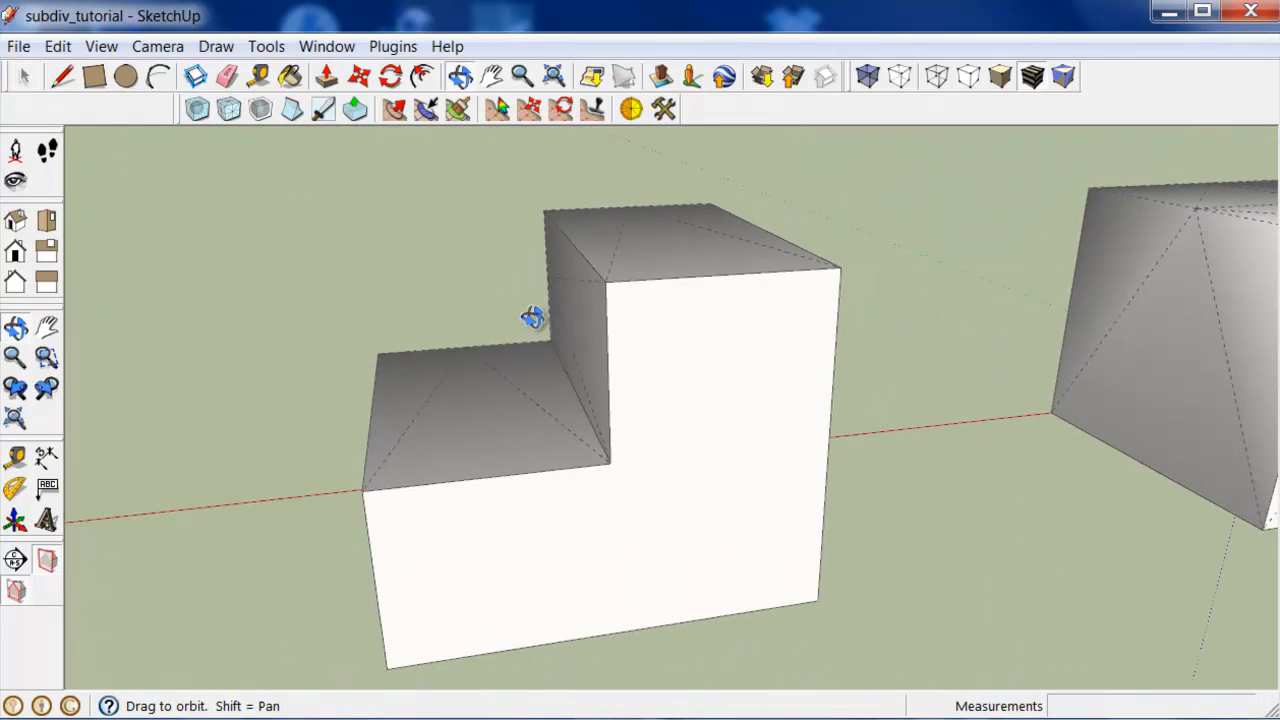
drag(533, 318, 968, 328)
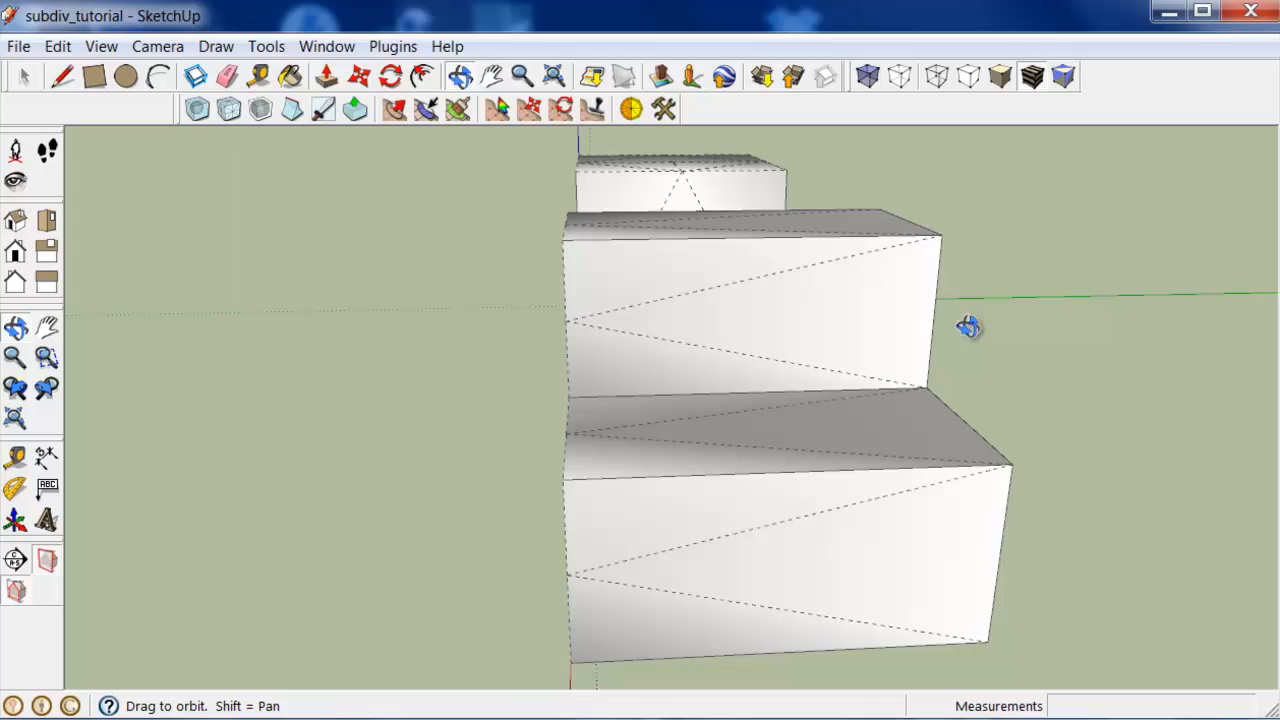
drag(969, 327, 673, 321)
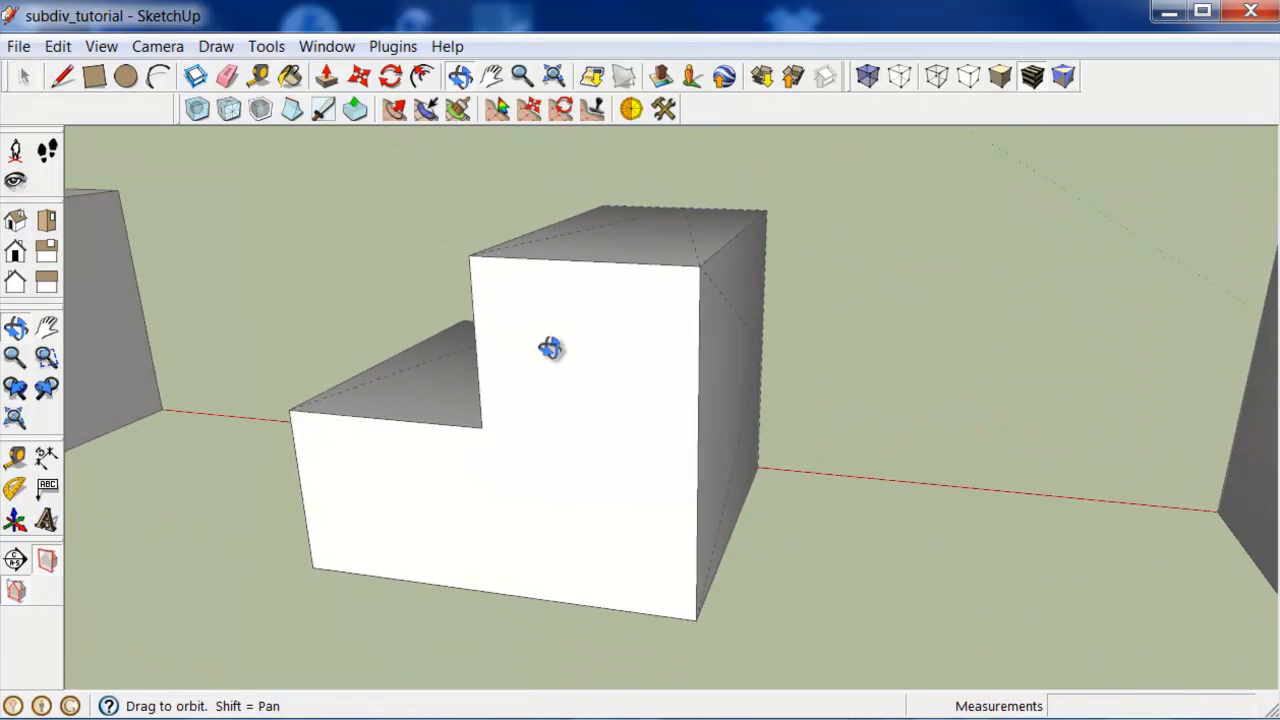
drag(550, 348, 700, 267)
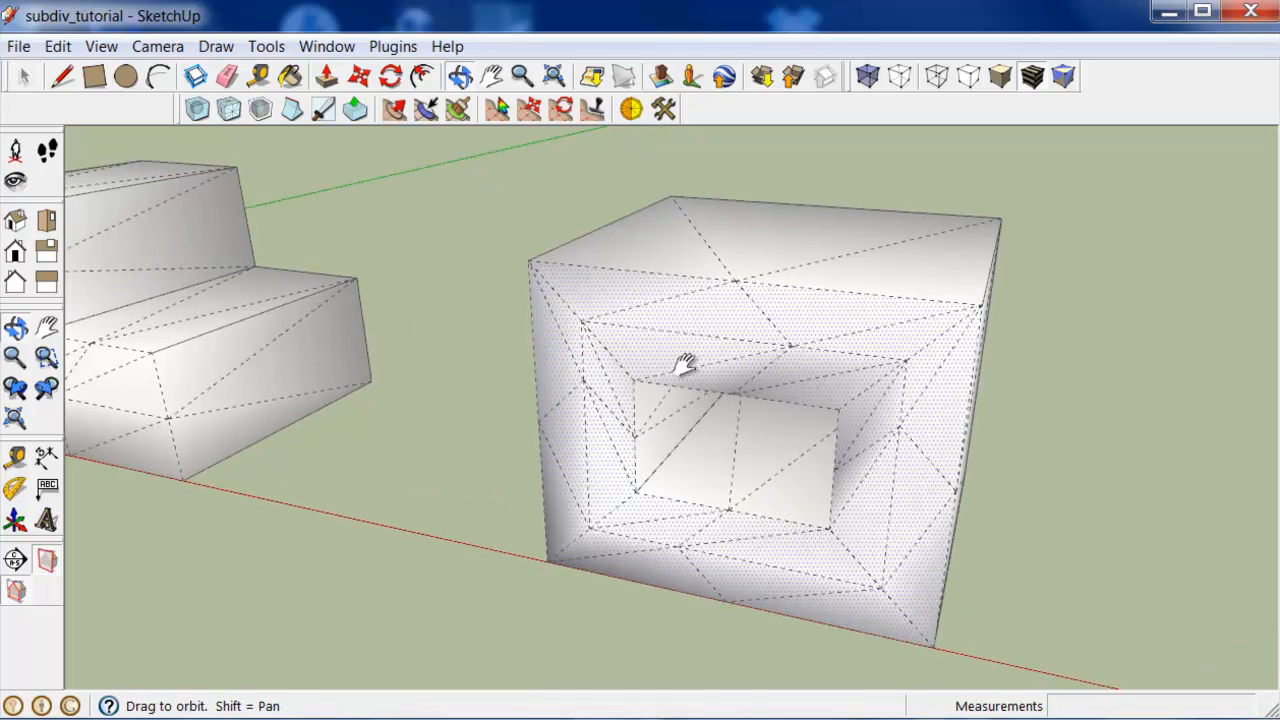
- Pan the view across the subdivided hollow box
drag(685, 365, 470, 385)
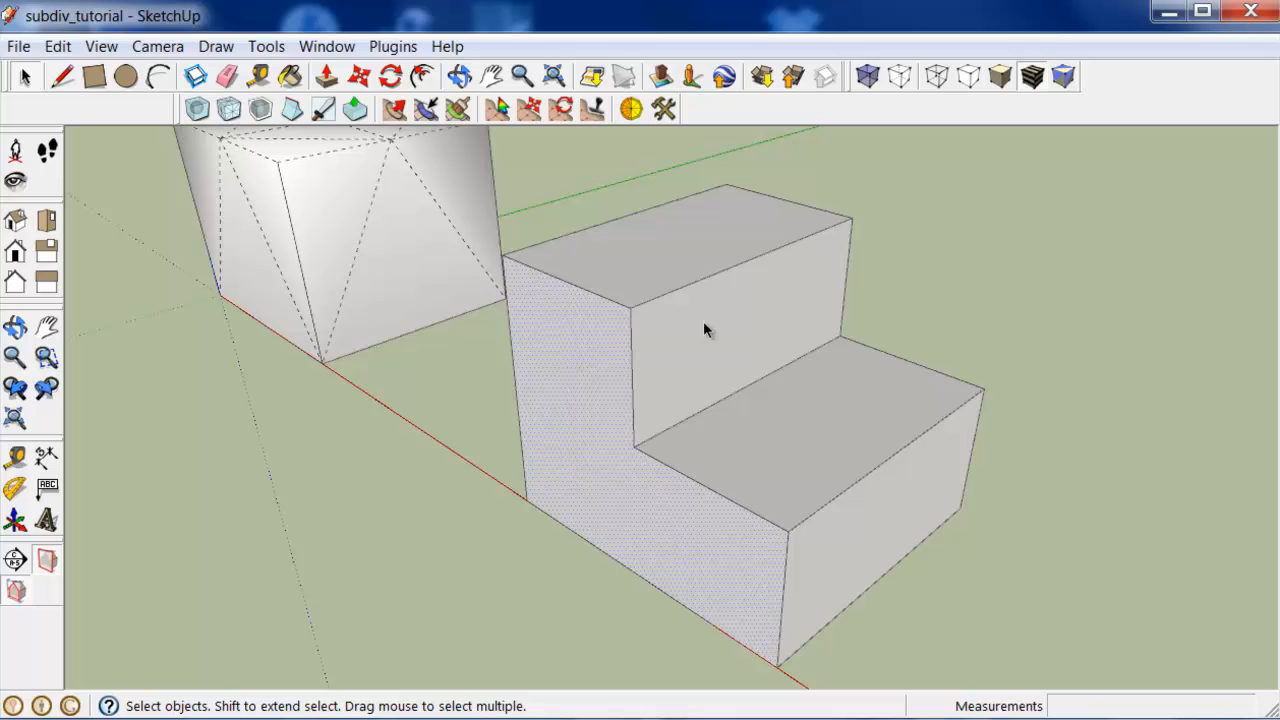
- Select the plain step block's faces and orbit to inspect it
click(705, 330)
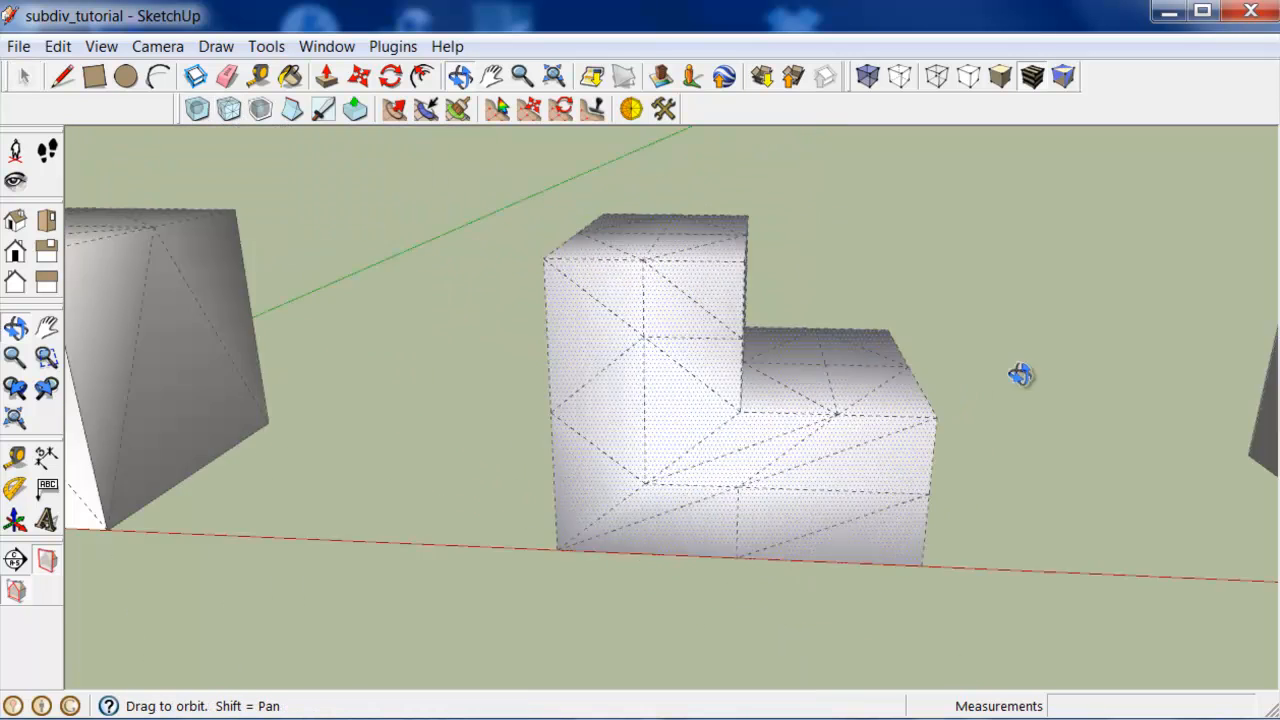
drag(1020, 375, 655, 380)
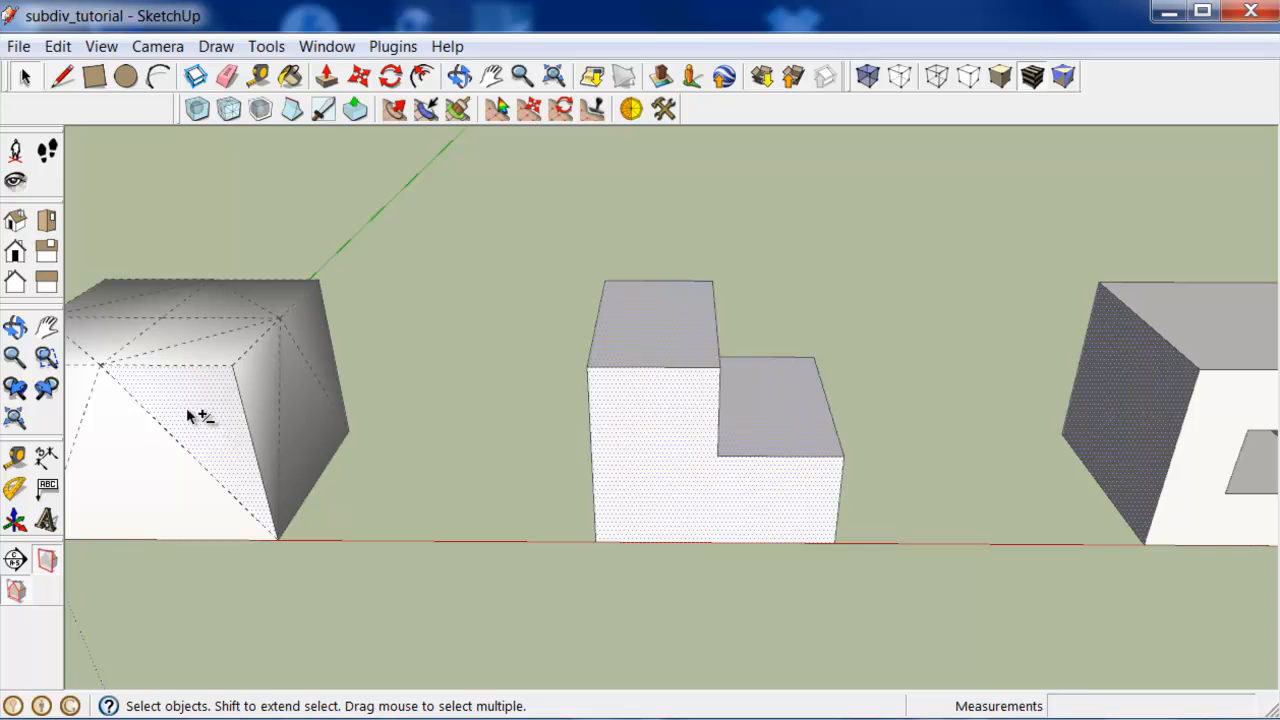
mouse_move(1185, 320)
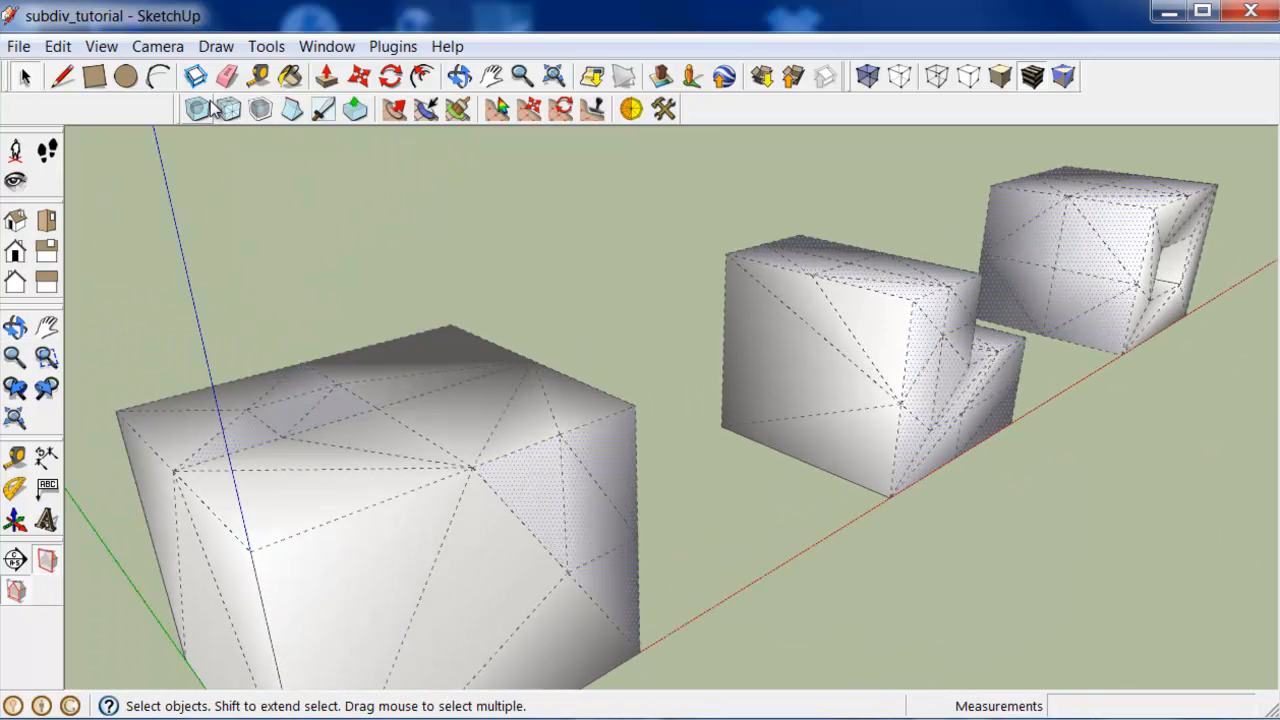
- Run Subdivide again on the large box, step block and hollow box for denser meshes
click(196, 109)
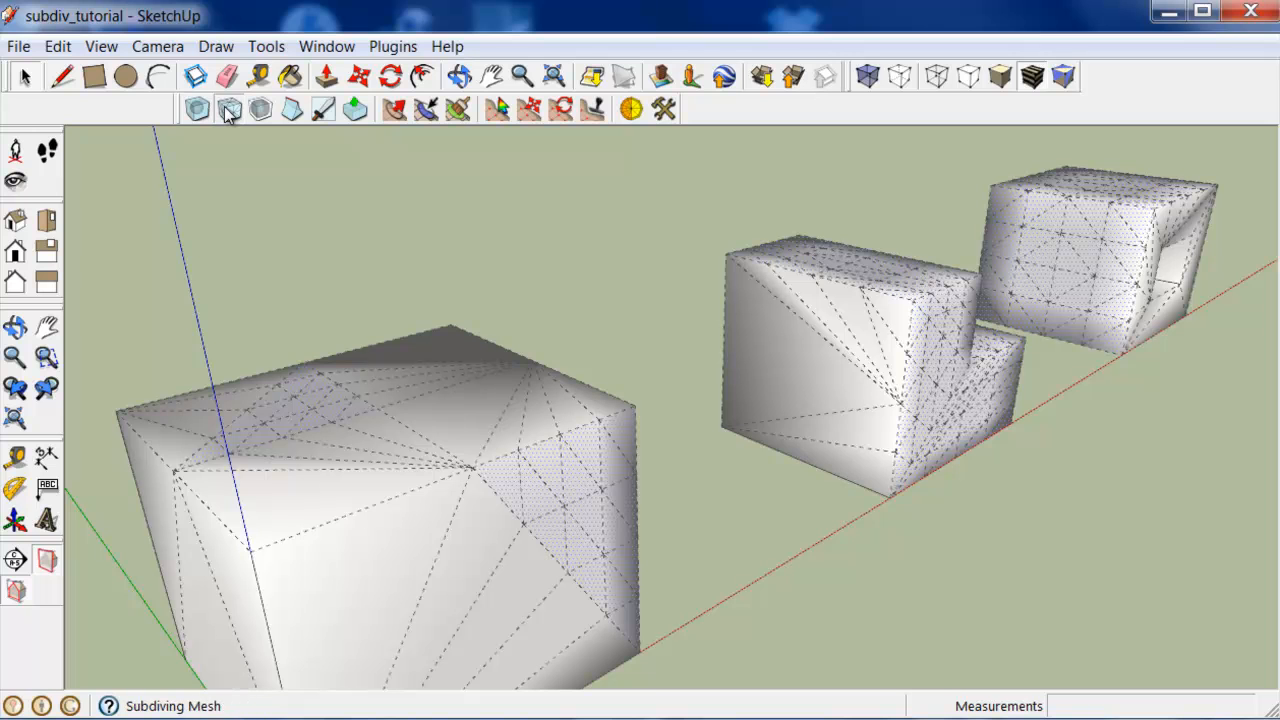